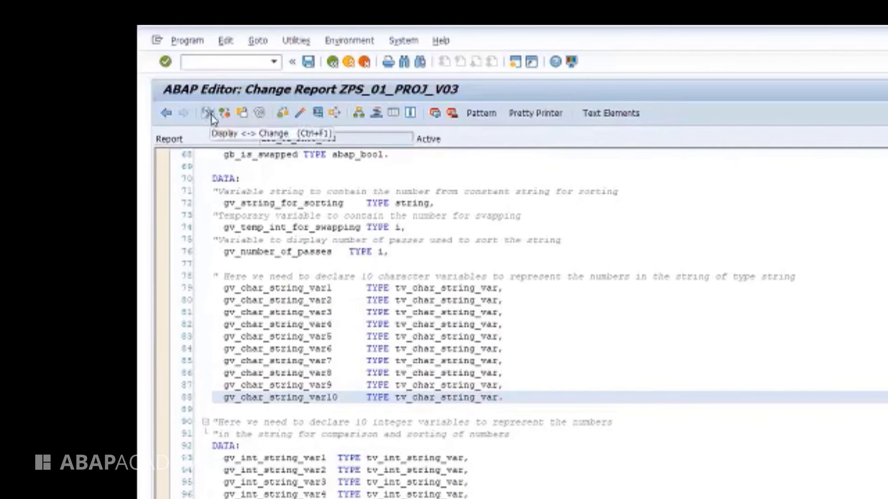
Toggle display/change mode, activate, reformat the code and view the report's text elements via shortcuts
key(ctrl+F1)
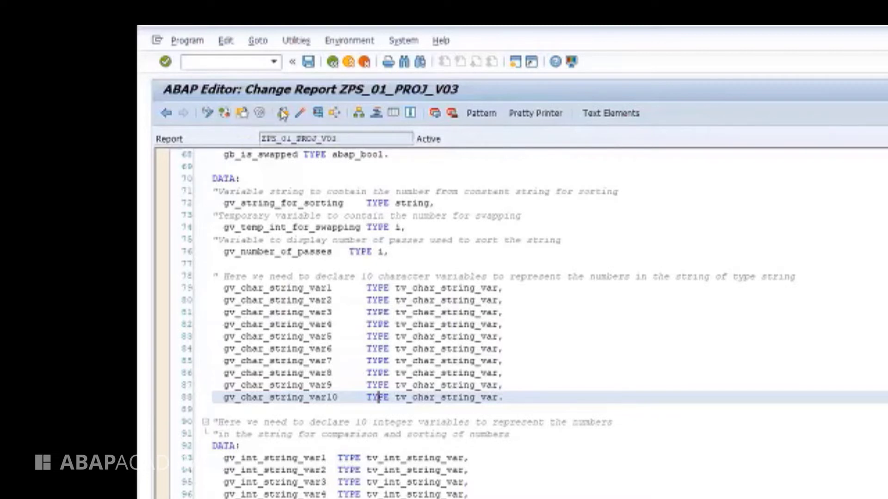
key(ctrl+F2)
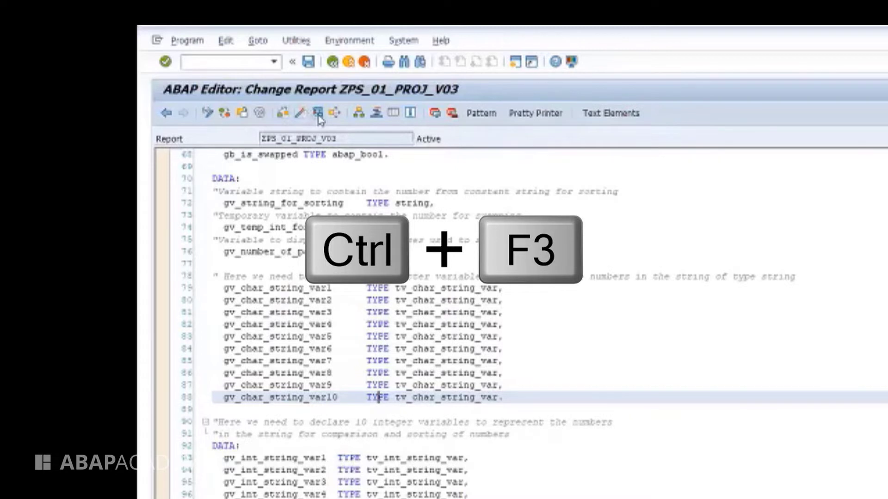
mouse_move(320, 117)
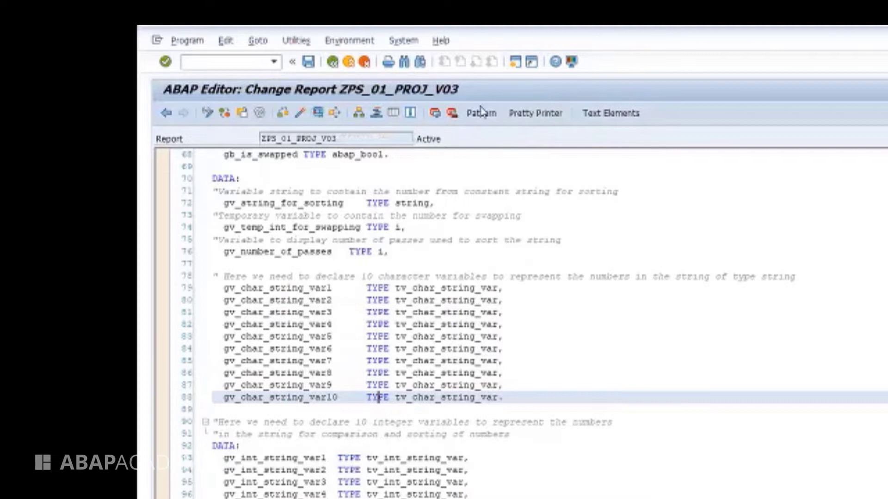
key(ctrl+F6)
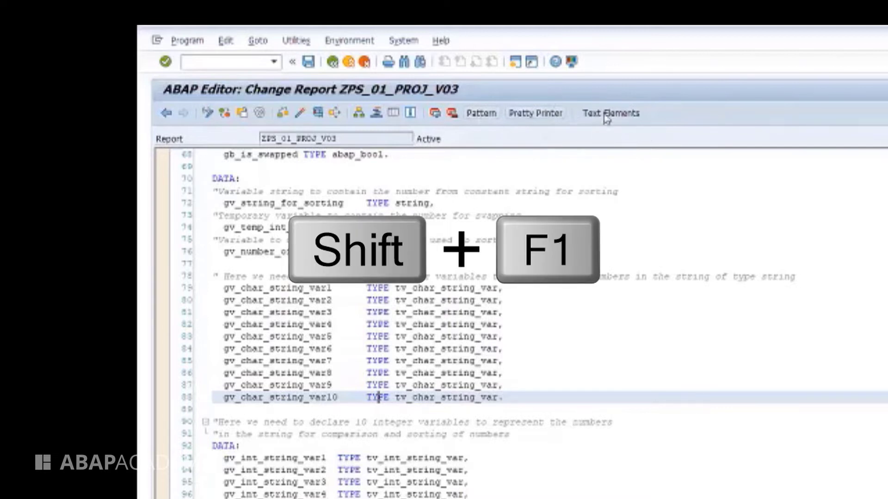
mouse_move(610, 113)
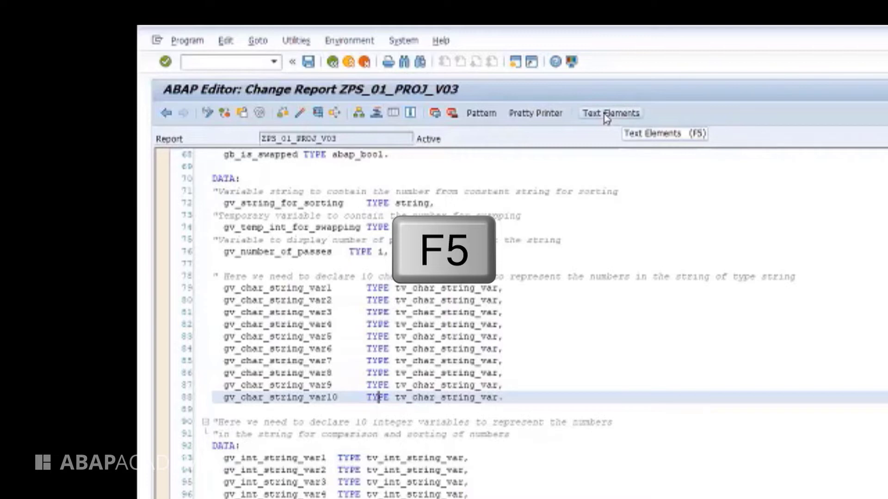
key(f5)
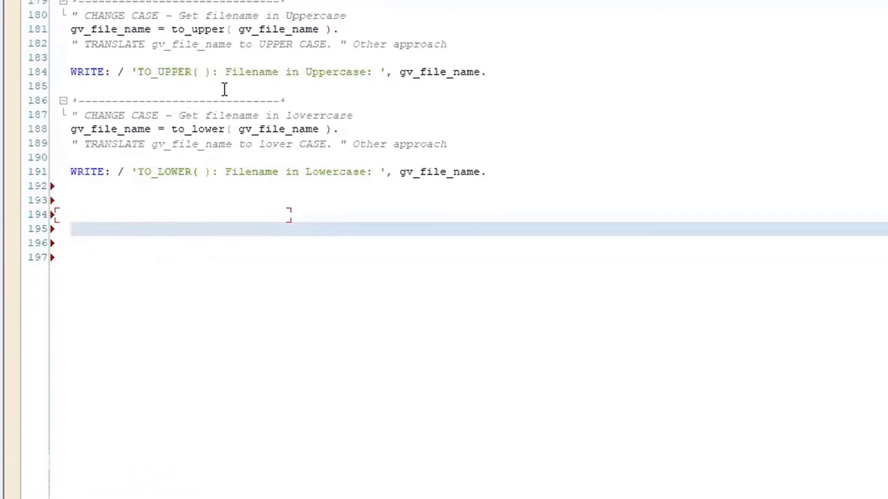
Expand 'if' on line 195 into an empty IF … ENDIF. block with the Tab template
text(if)
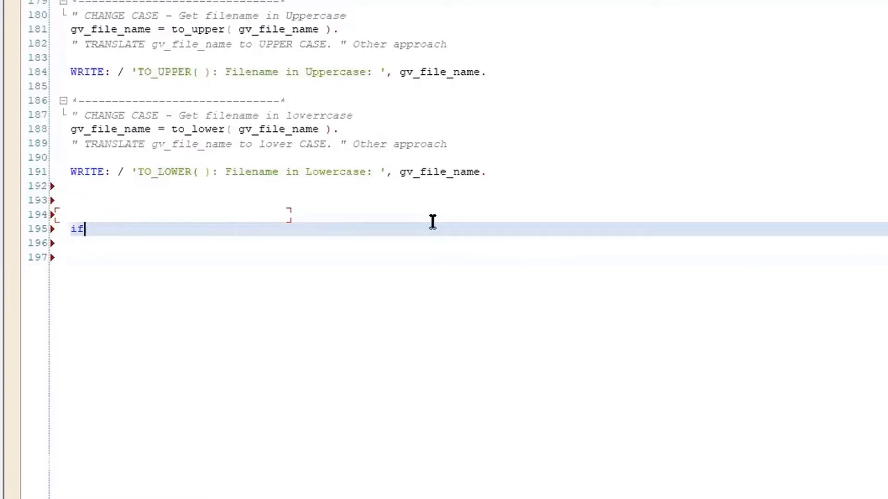
text(if)
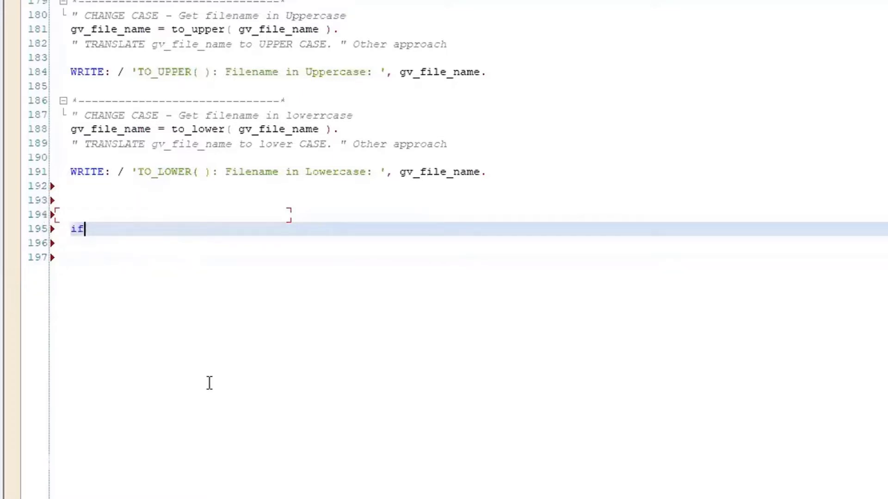
key(Tab)
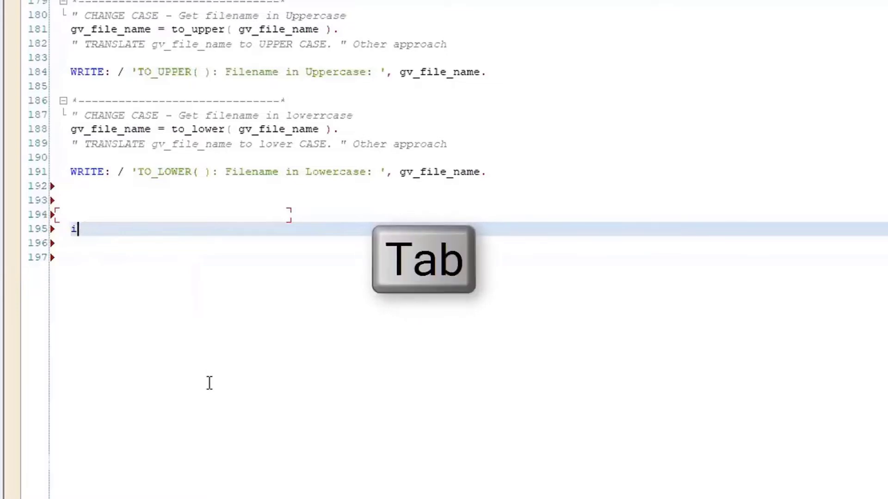
key(Tab)
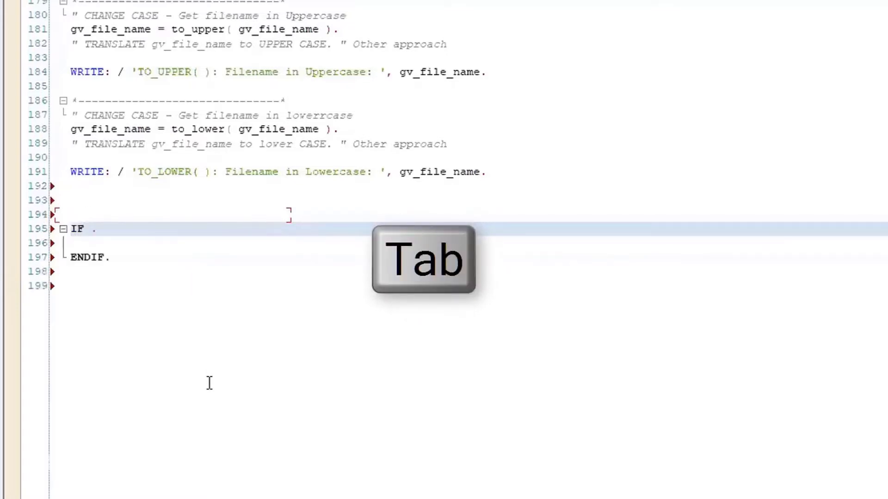
key(Tab)
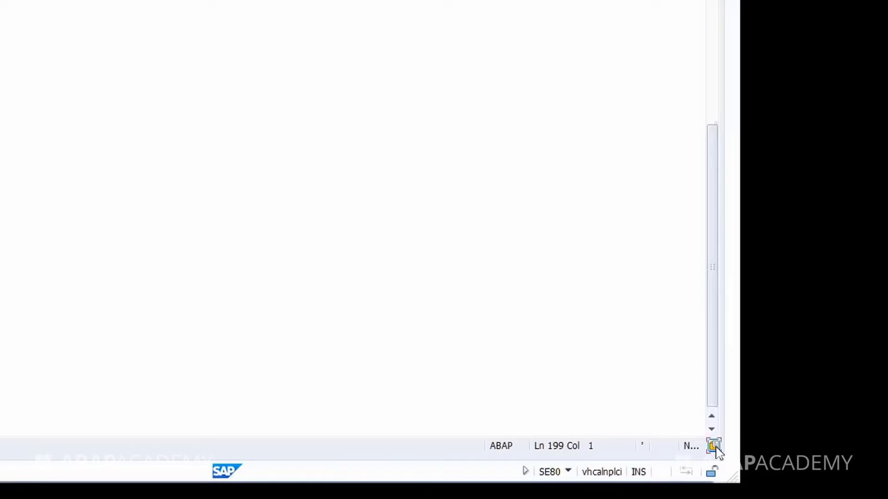
click(713, 445)
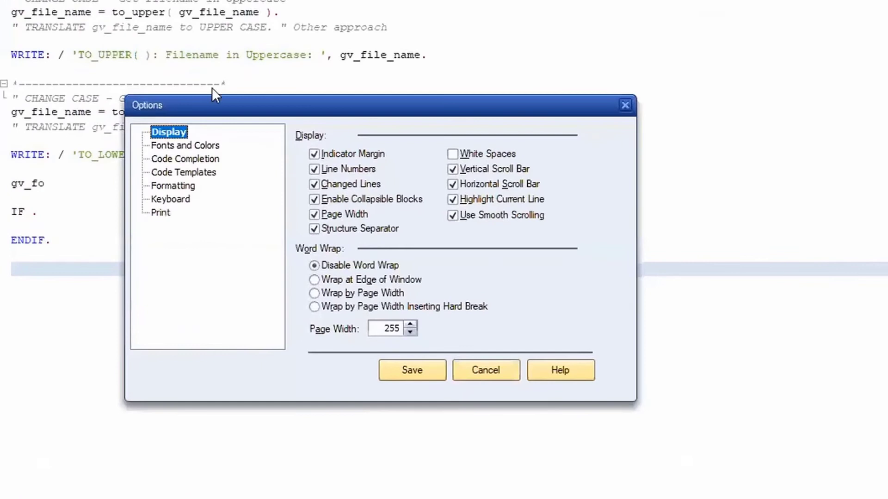
mouse_move(101, 163)
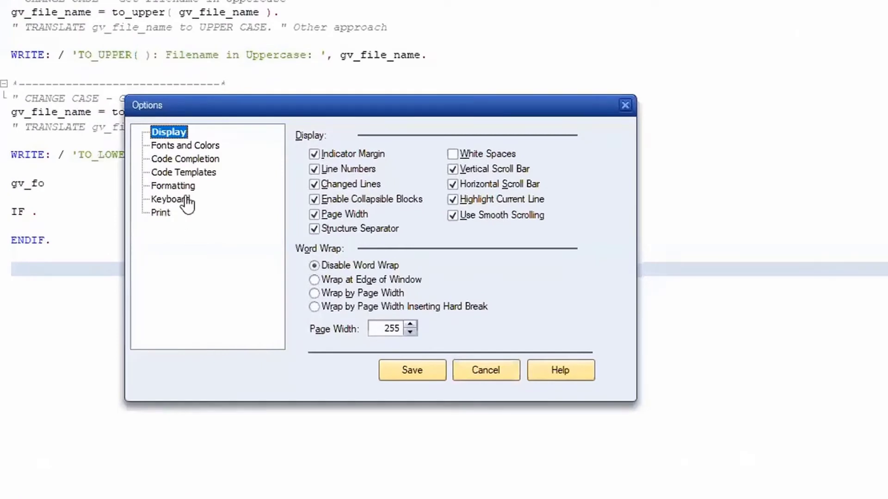
mouse_move(186, 175)
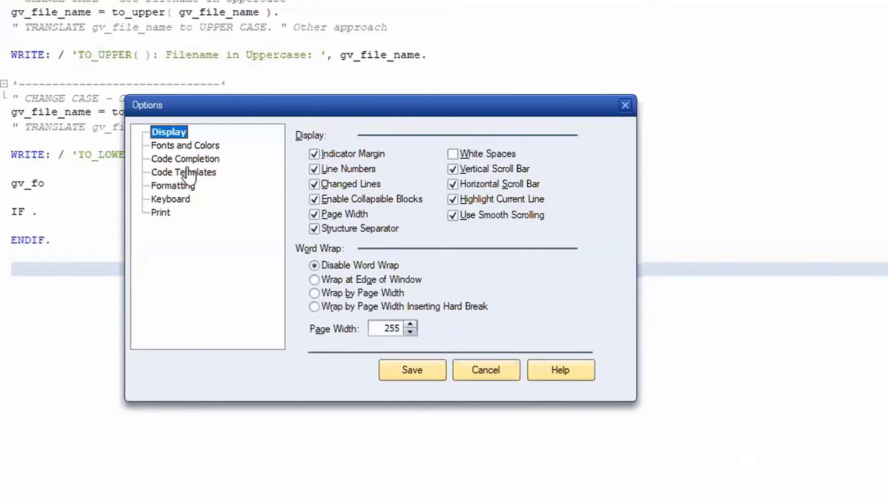
click(185, 159)
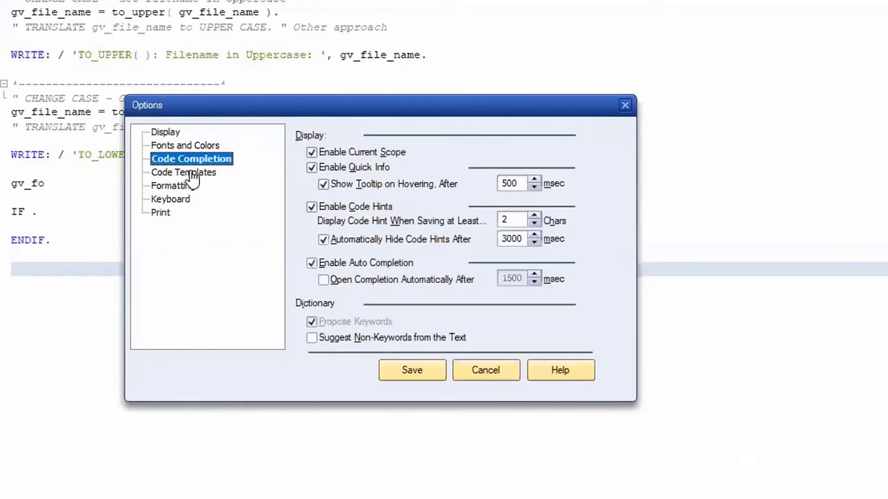
click(183, 172)
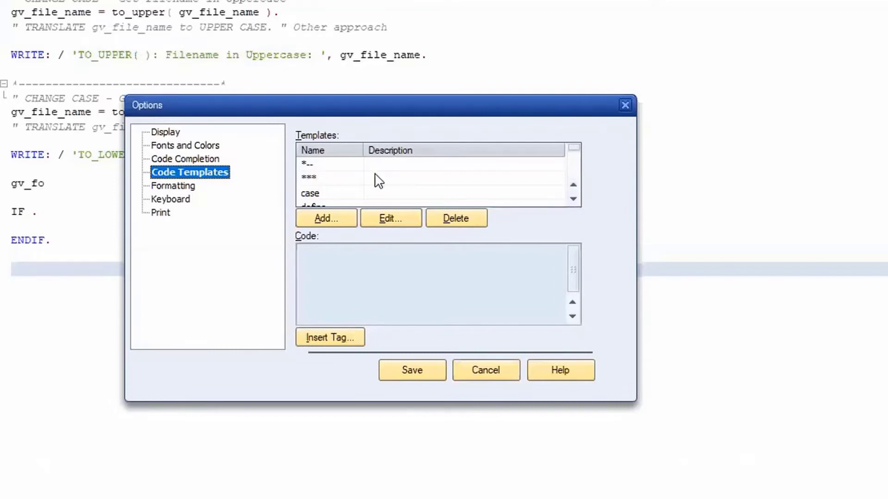
click(330, 164)
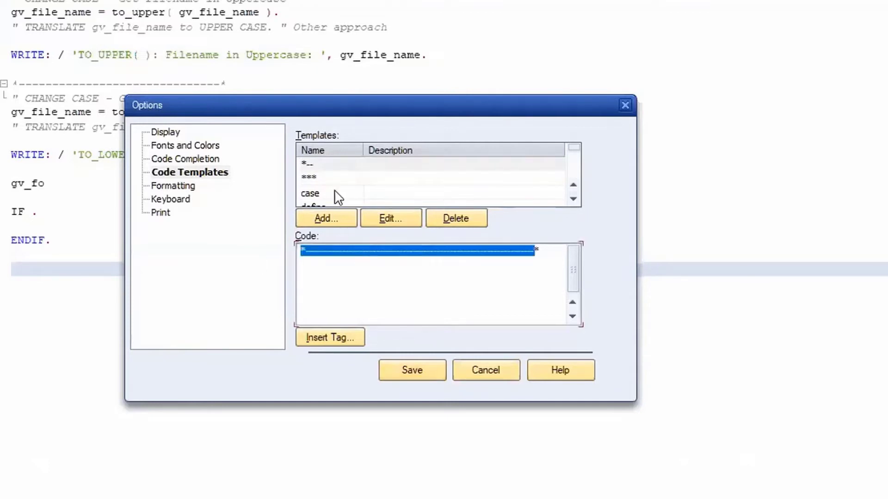
click(311, 193)
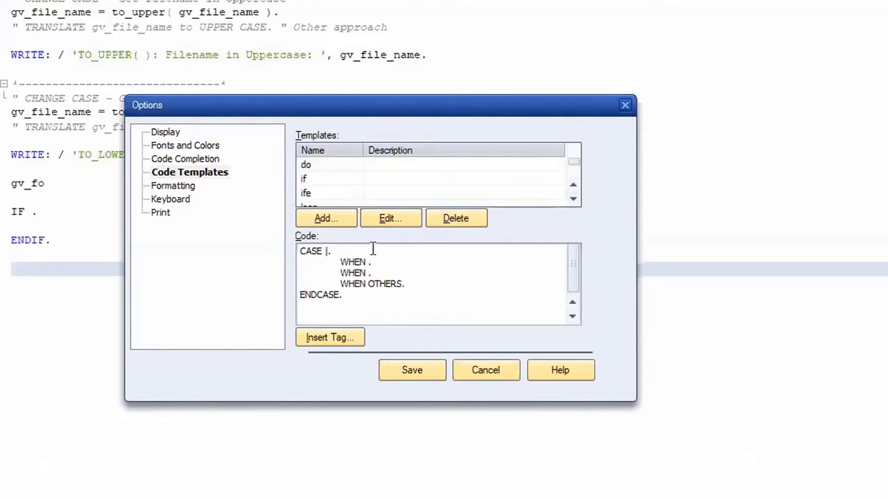
click(306, 178)
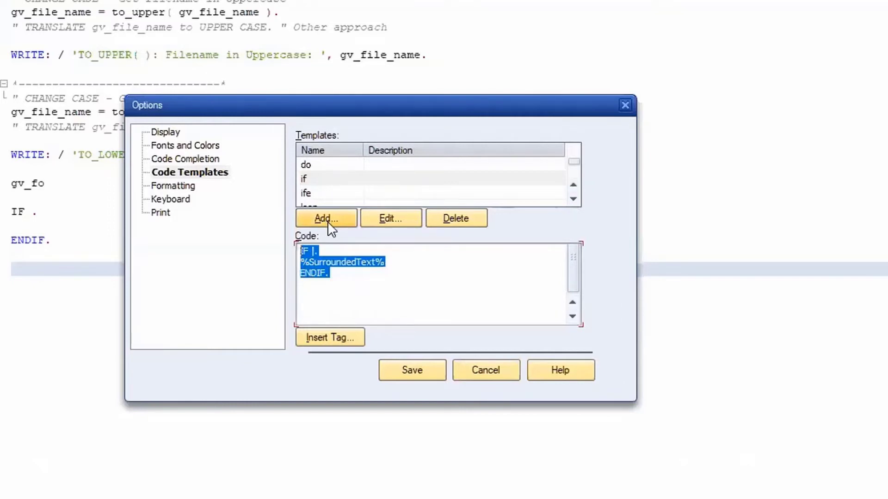
mouse_move(368, 249)
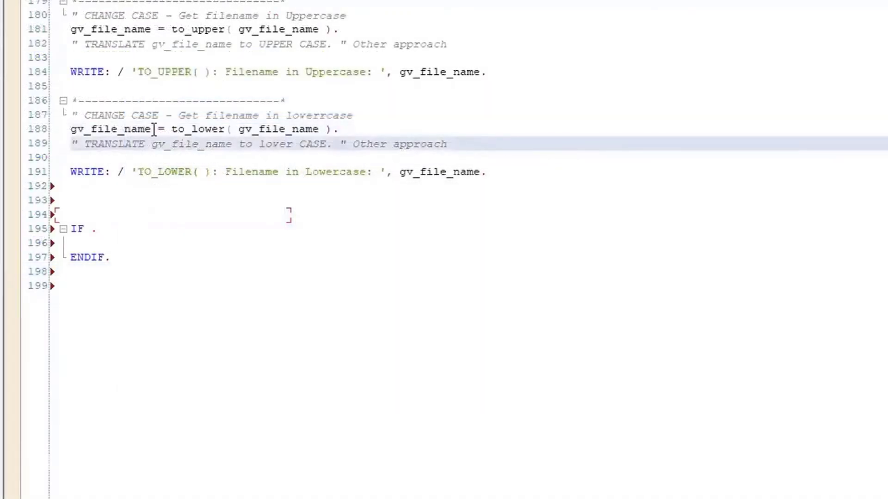
Show code completion for gv_ variables on line 193, filtered to those starting gv_fo
double_click(117, 130)
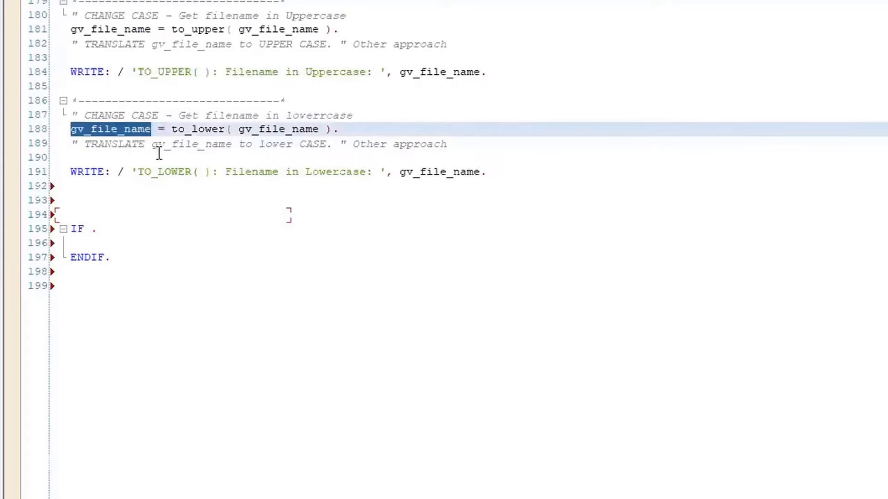
mouse_move(251, 182)
text(gv_)
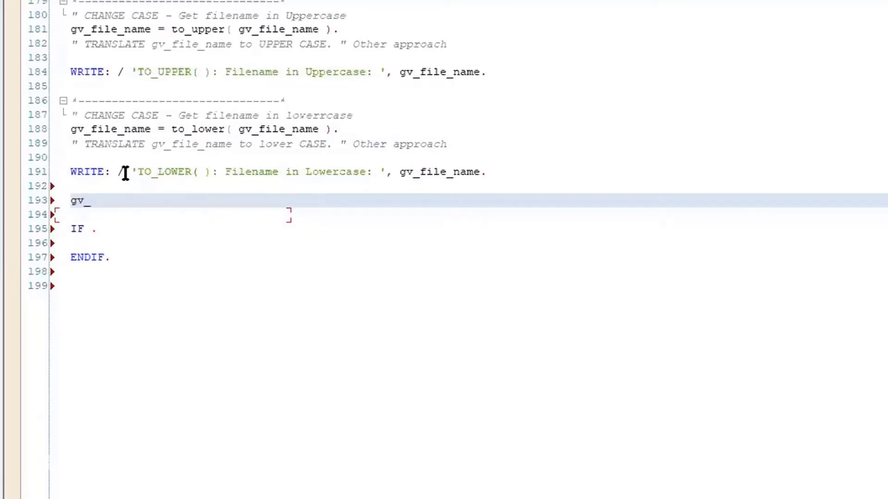
key(ctrl+space)
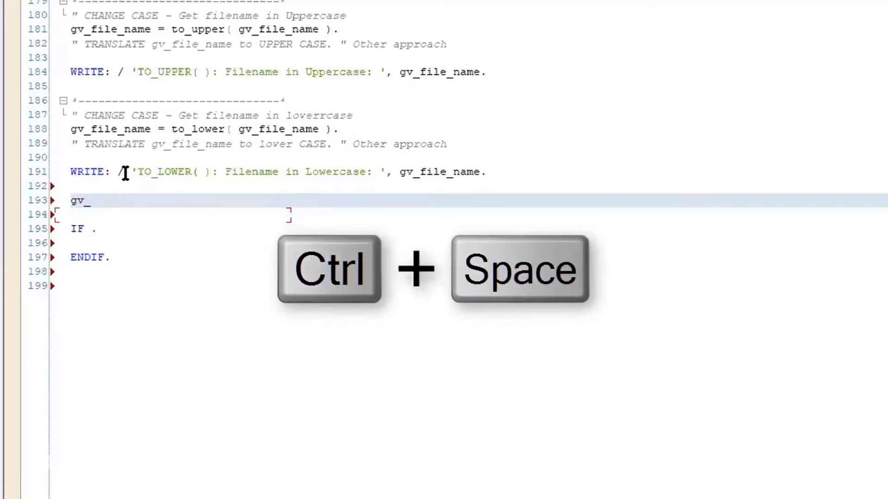
key(ctrl+space)
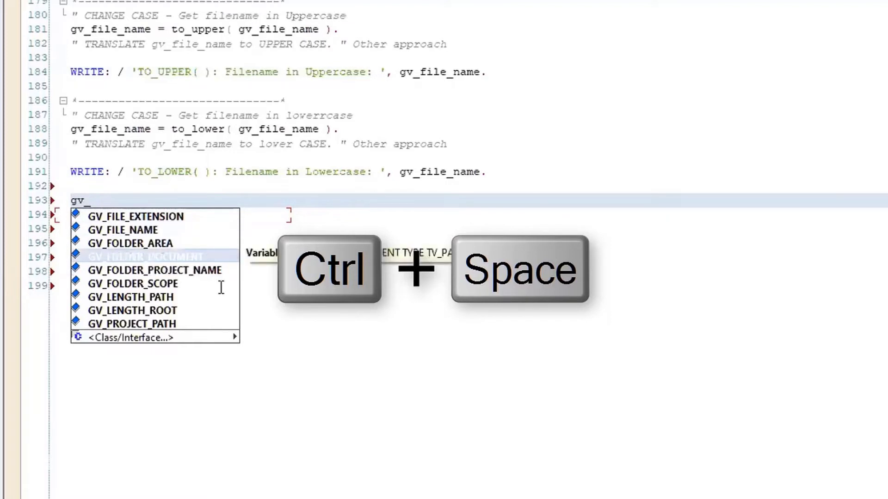
text(fo)
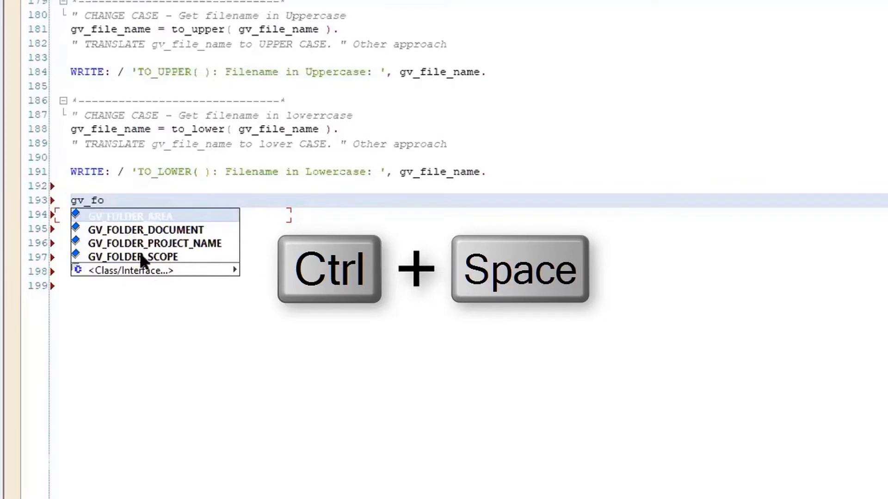
mouse_move(195, 270)
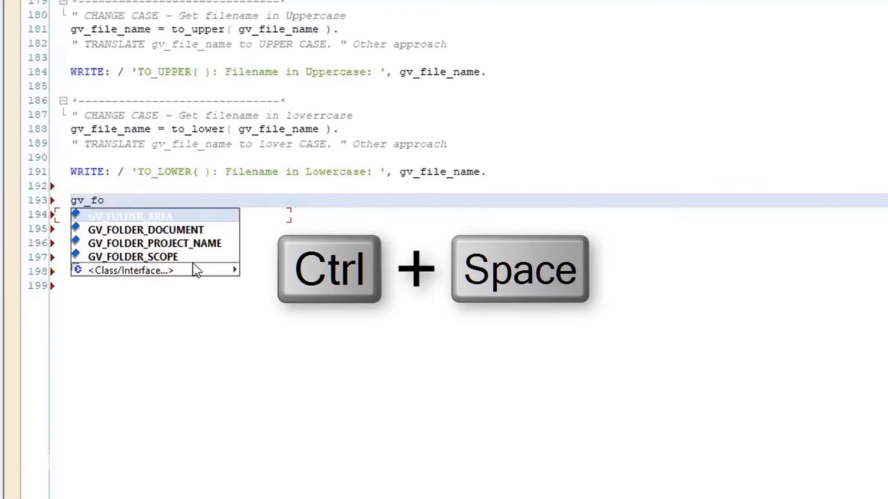
key(ctrl+space)
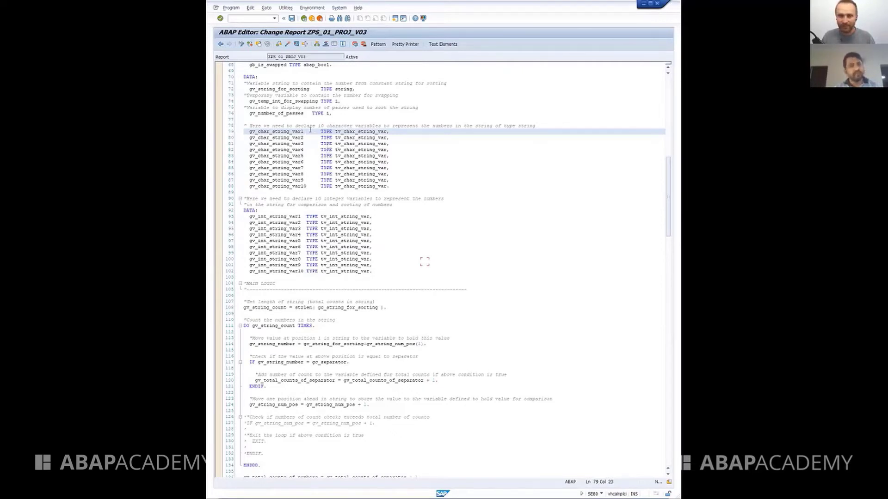
Leave ZPS_01_PROJ_V03 with Alt+P and display report ZM_LIB_BASIC_06_STRINGS with its change-case code
key(Alt)
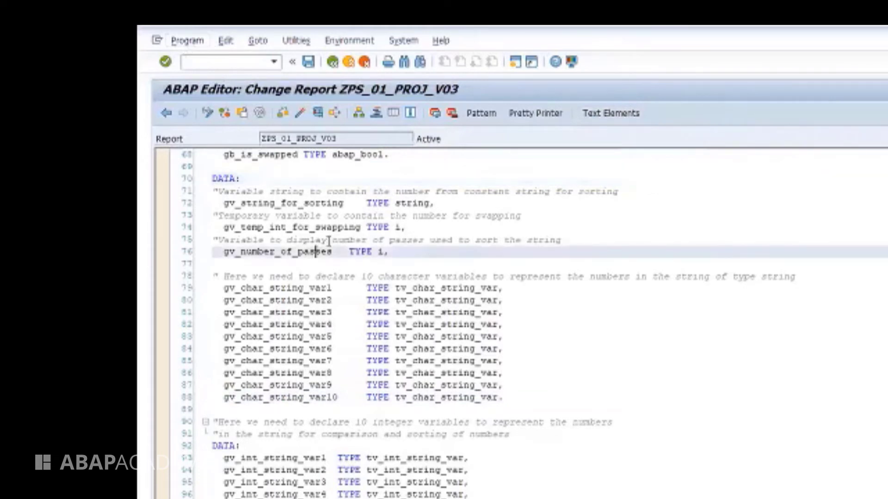
key(alt+p)
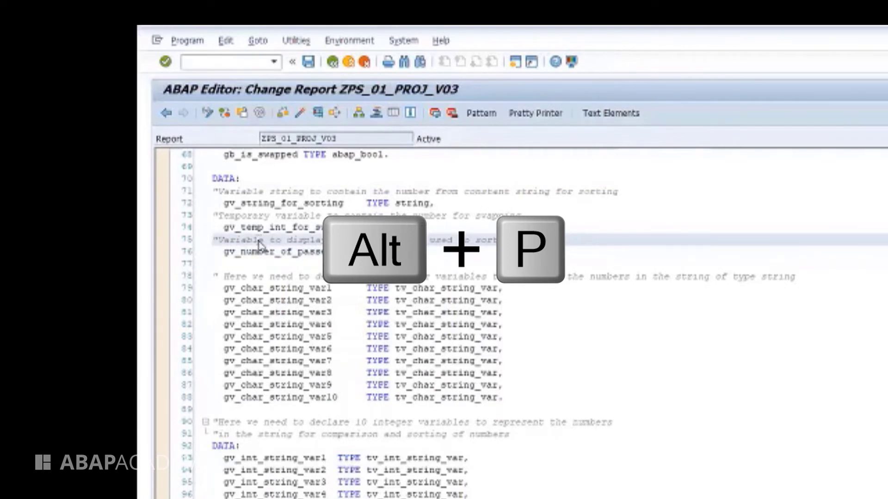
click(187, 40)
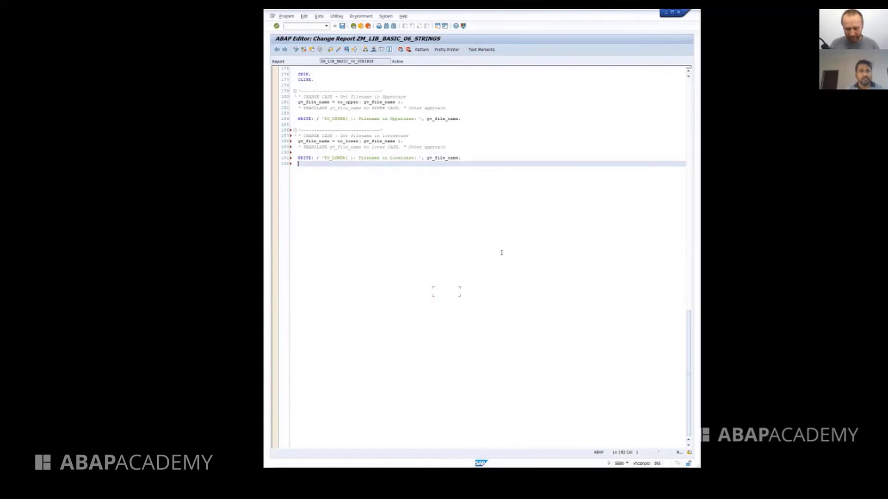
Jump to line 191, the TO_LOWER WRITE statement, via the Go to Line dialog (Ctrl+O)
key(Ctrl+o)
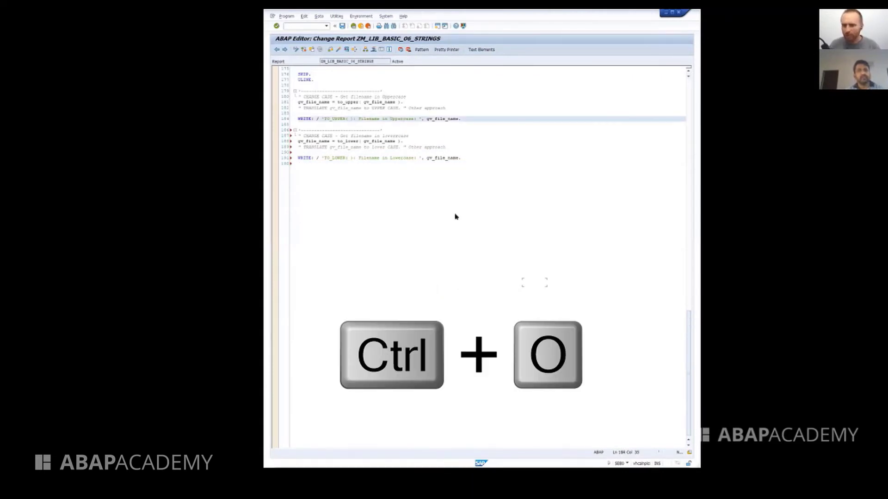
key(ctrl+o)
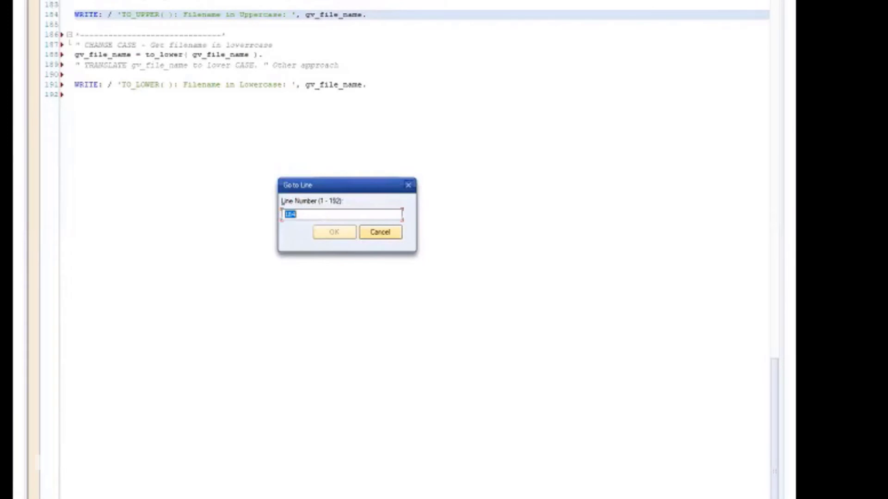
text(10)
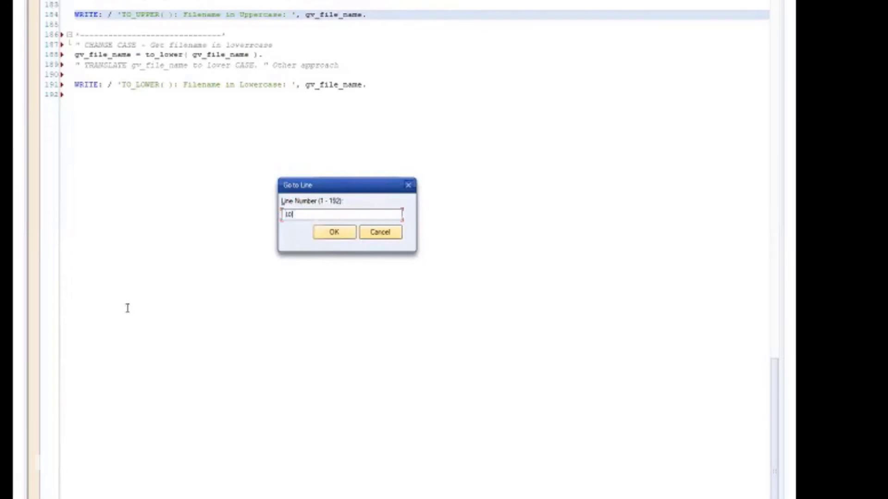
click(334, 232)
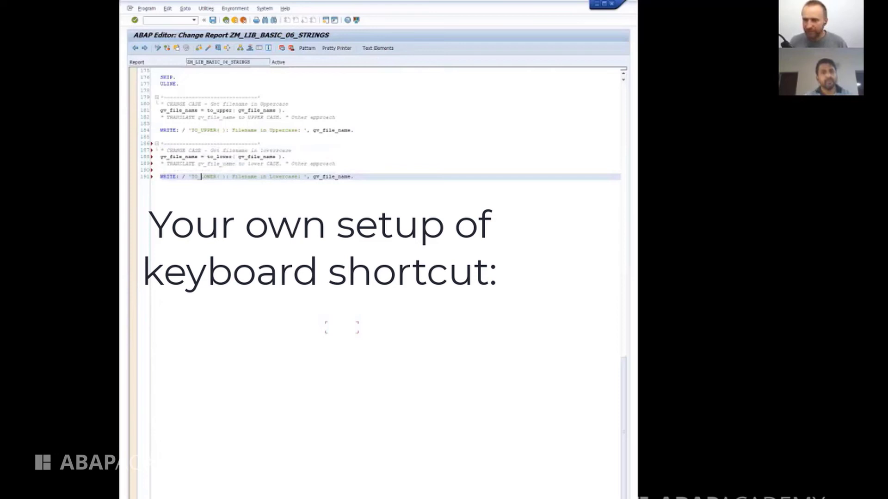
mouse_move(285, 213)
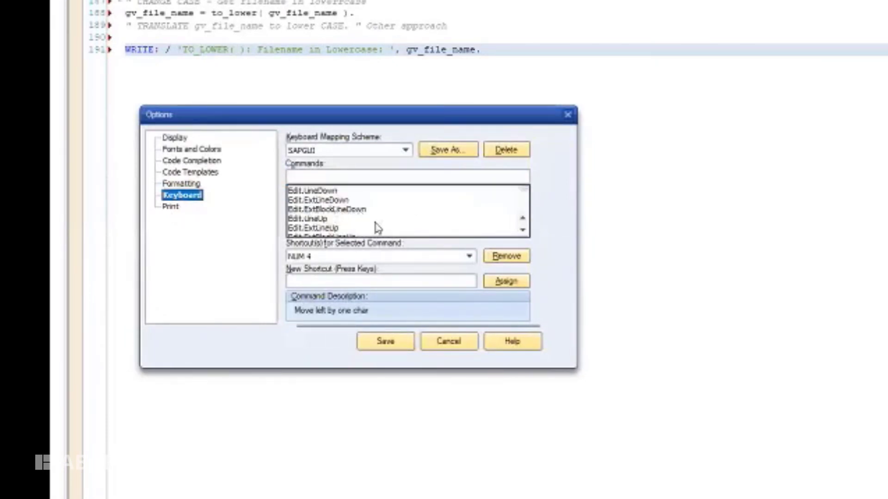
click(310, 218)
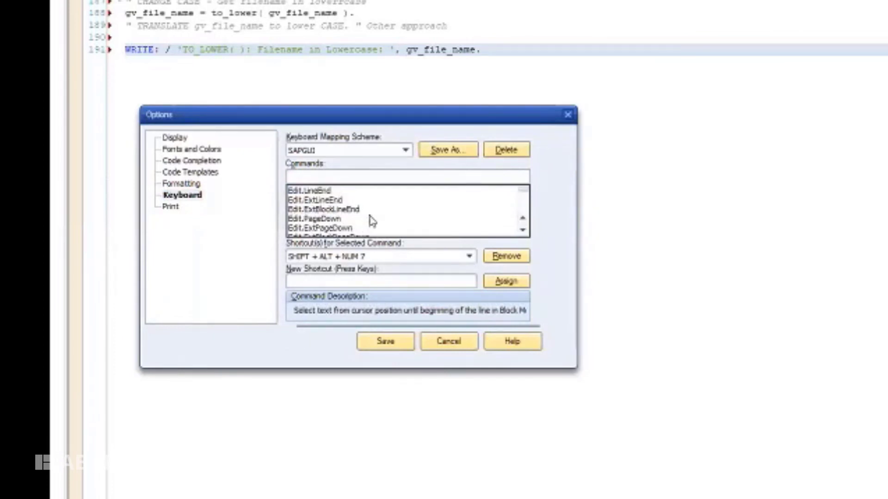
mouse_move(456, 342)
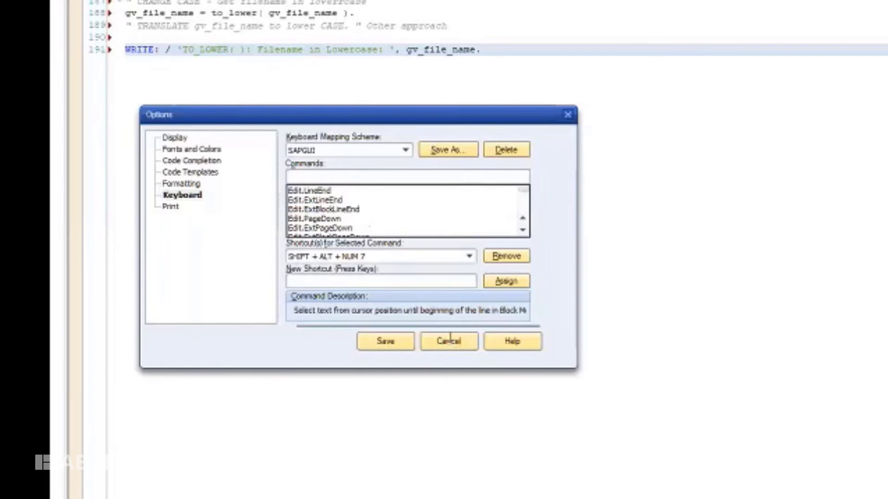
click(447, 341)
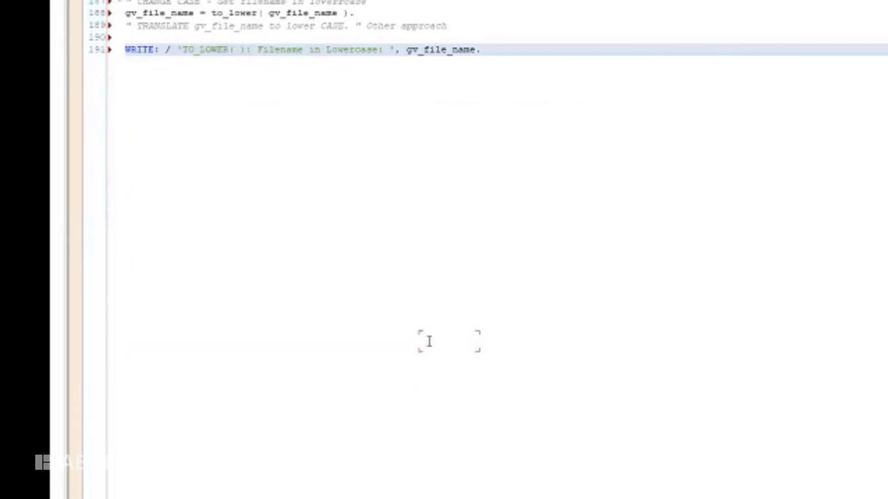
Move the TO_LOWER WRITE line back below its comment and duplicate it onto lines 191 and 192
click(198, 50)
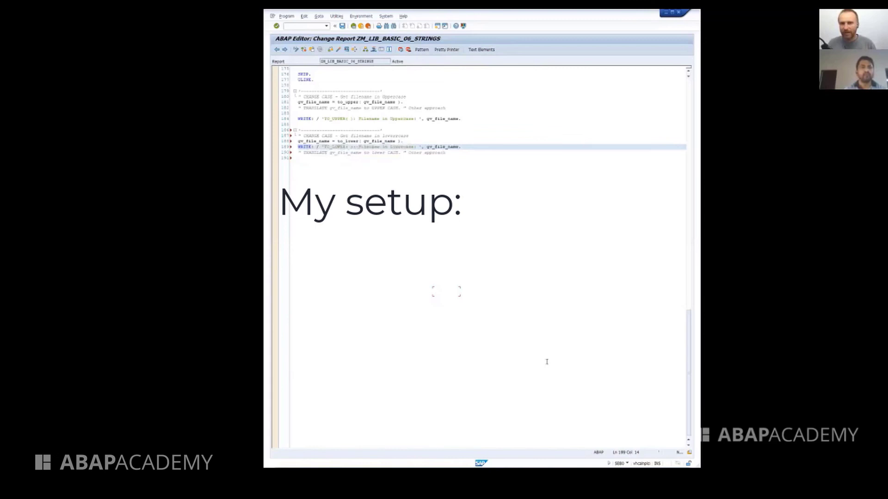
key(ctrl+alt+down)
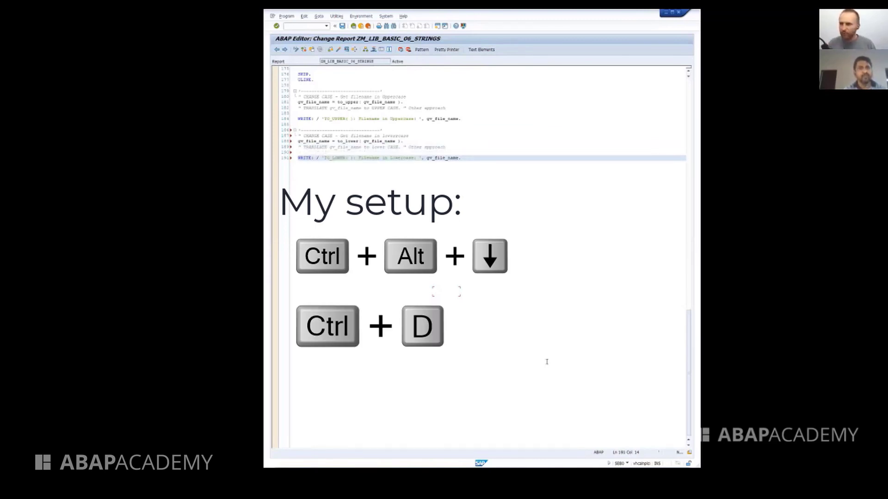
key(ctrl+d)
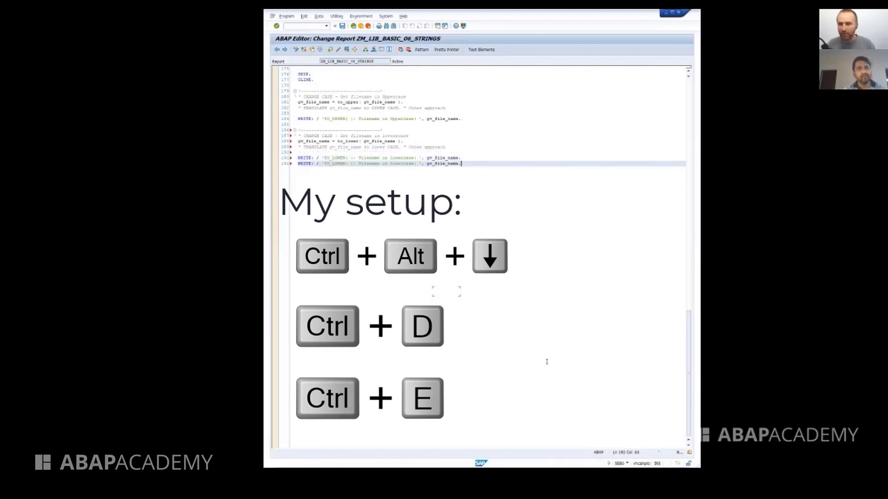